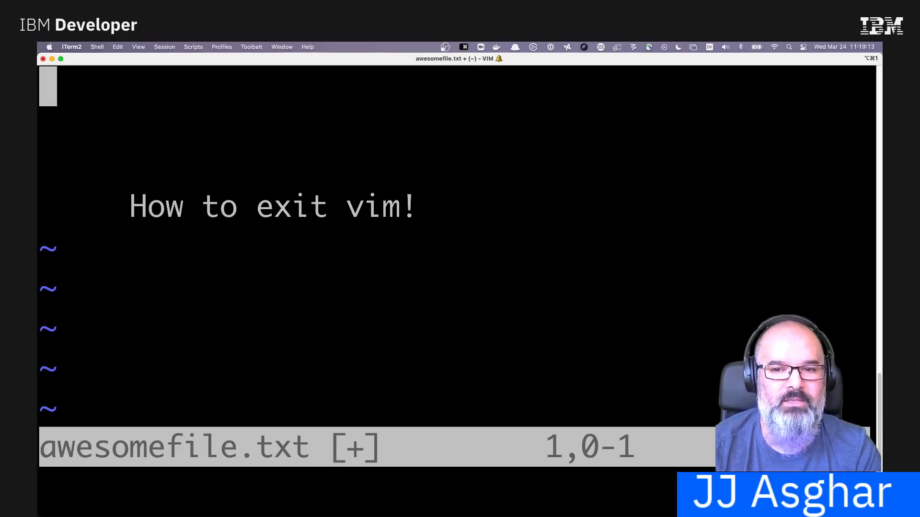
- Quit awesomefile.txt with :q! discarding edits, reopen it from shell history, and quit again
text(:q!)
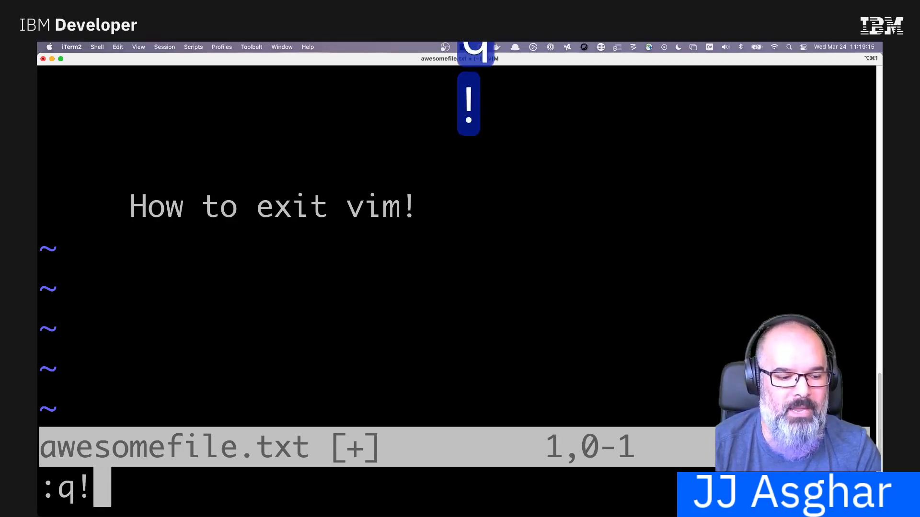
key(Return)
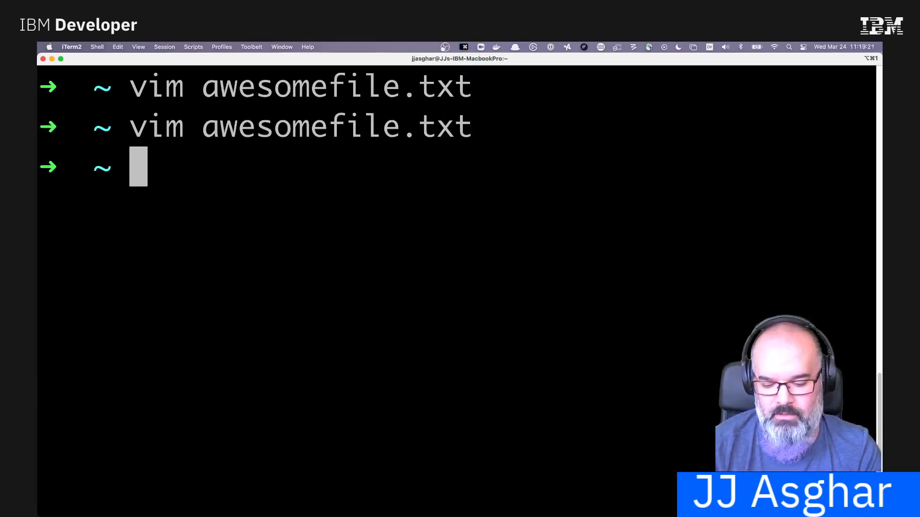
key(enter)
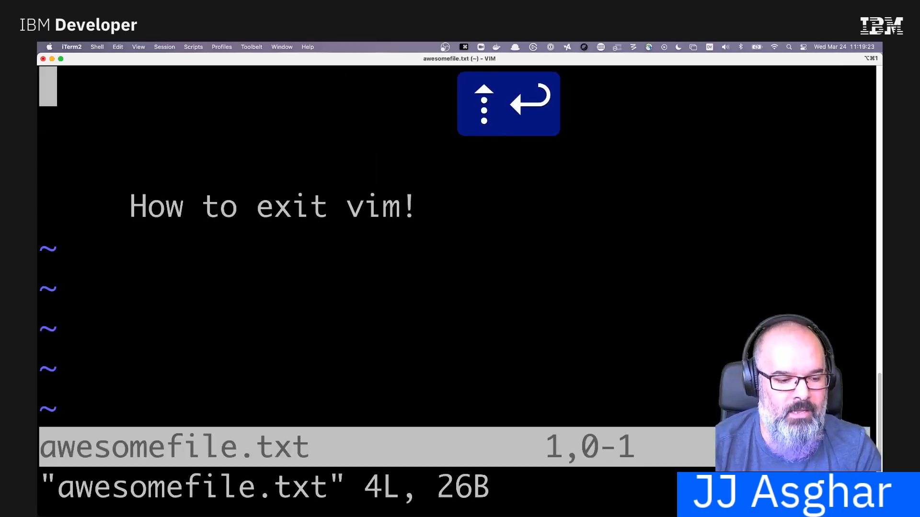
text(:q!)
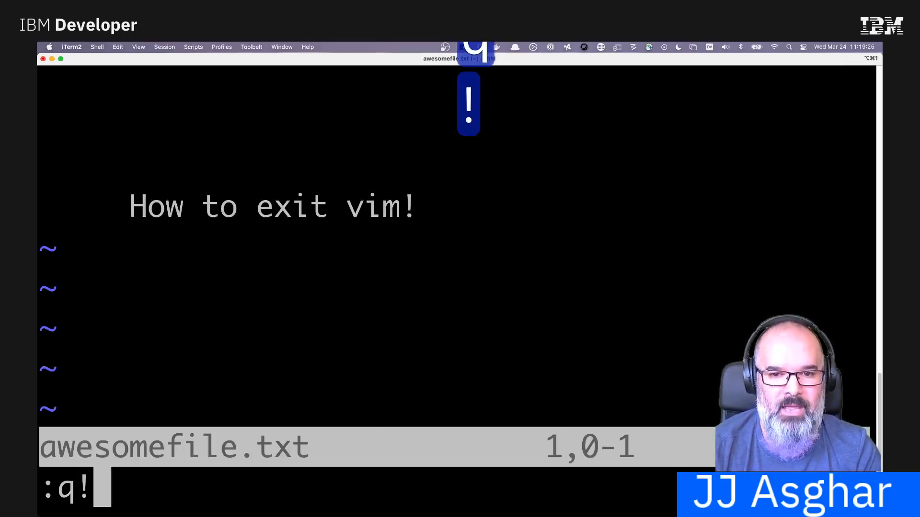
key(Return)
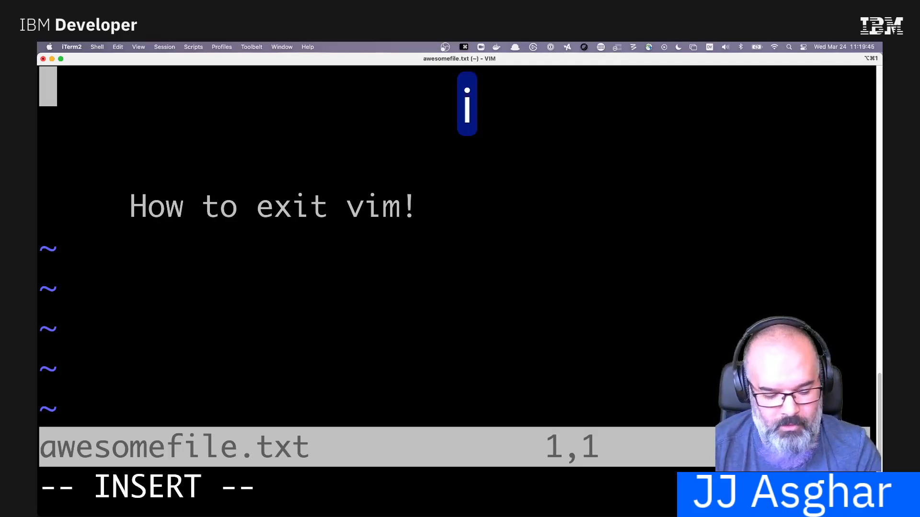
- Replace 'vim' with 'nano' so the line reads 'How to exit nano!'
key(down)
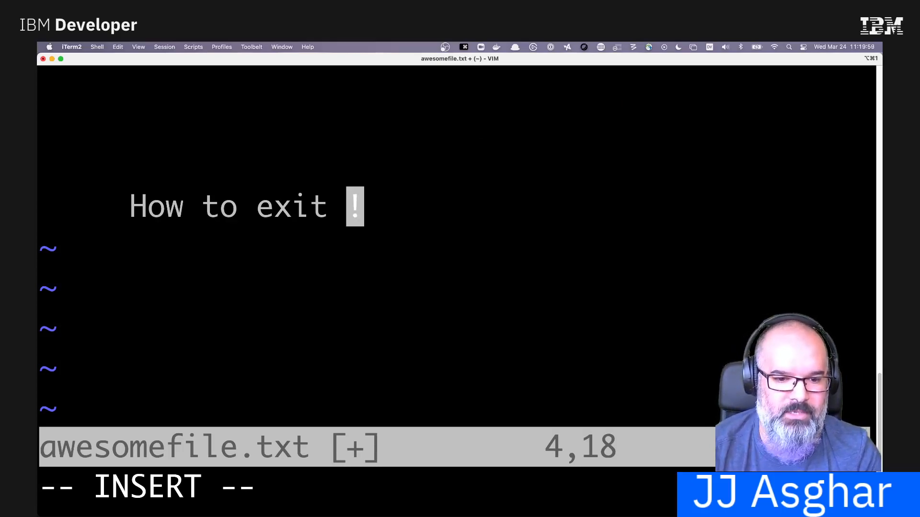
text(nano)
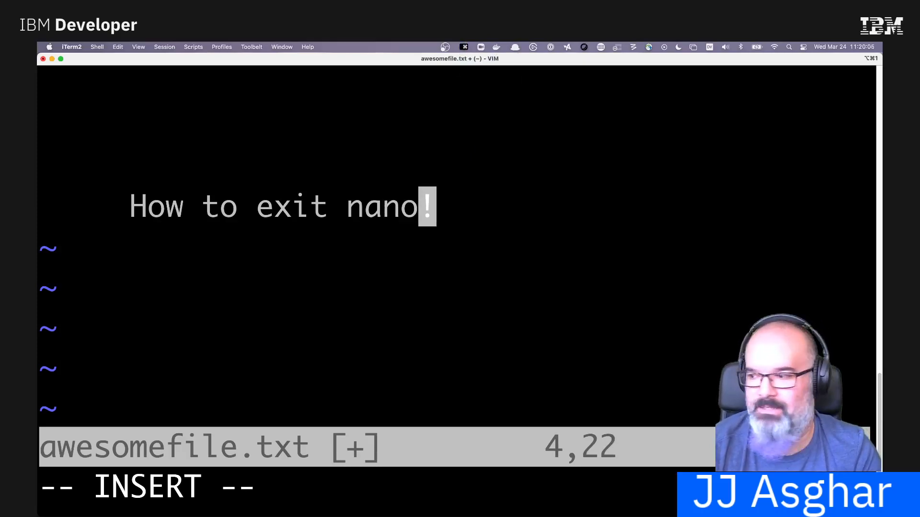
- Replace 'exit' with 'open' so the line reads 'How to open nano!'
key(Escape)
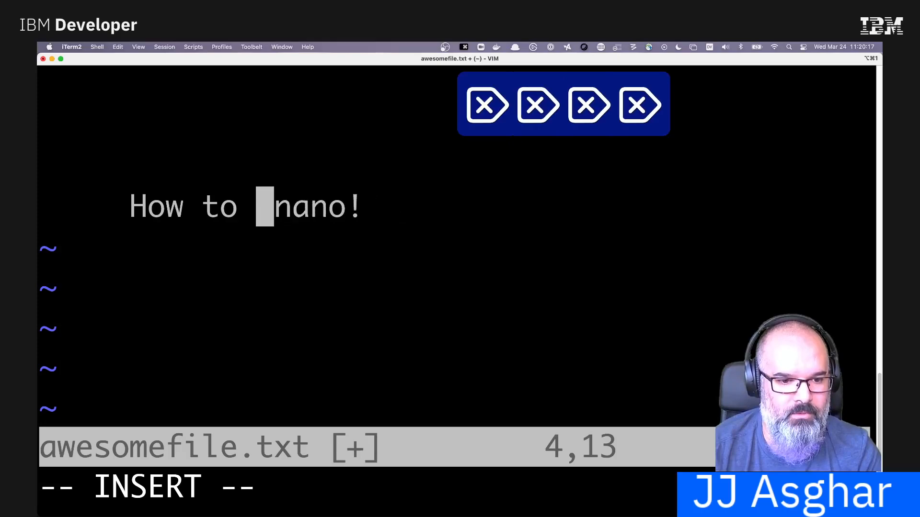
text(open)
click(356, 489)
text(:)
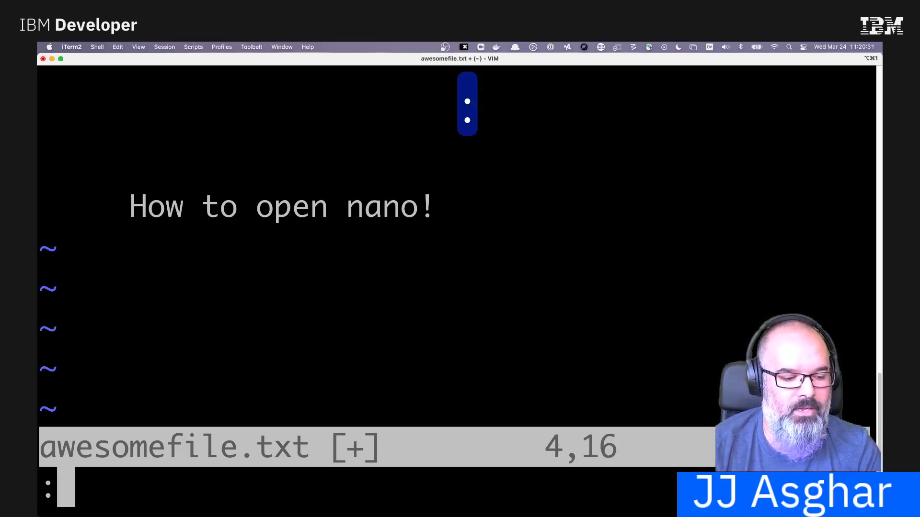
- Write the 'How to open nano!' edit to awesomefile.txt with :w and quit Vim
text(w)
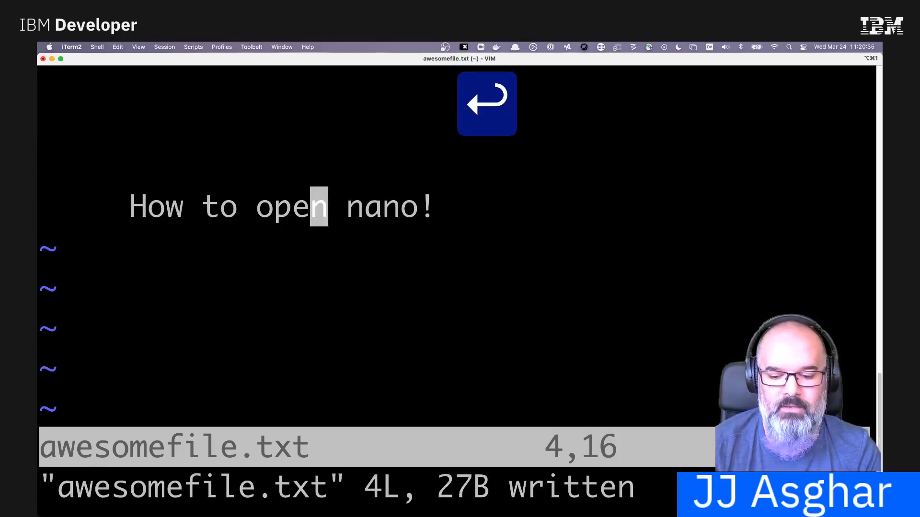
text(:q)
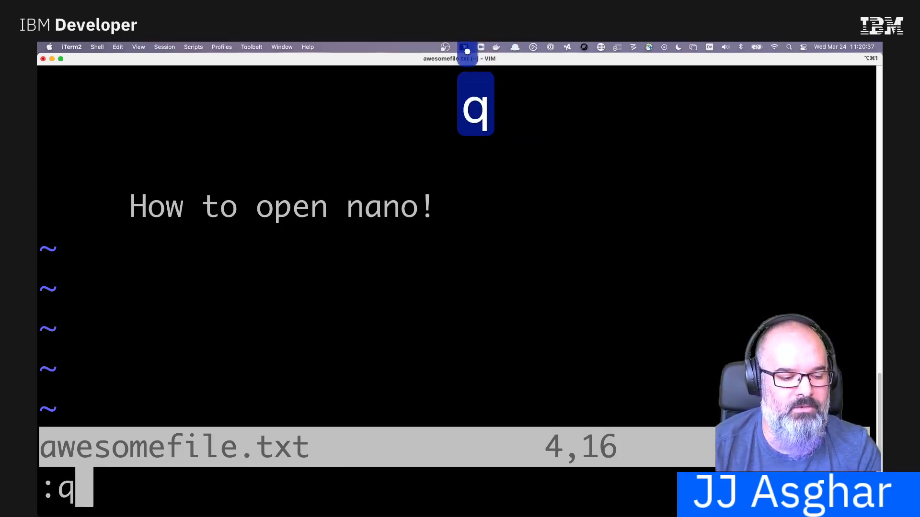
text(!)
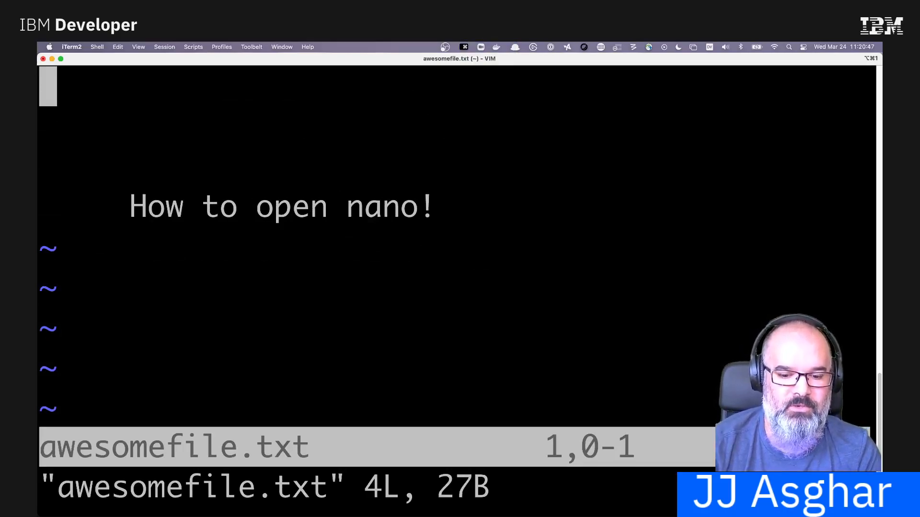
- Enter :q to begin quitting the reopened awesomefile.txt showing the saved text
text(:q)
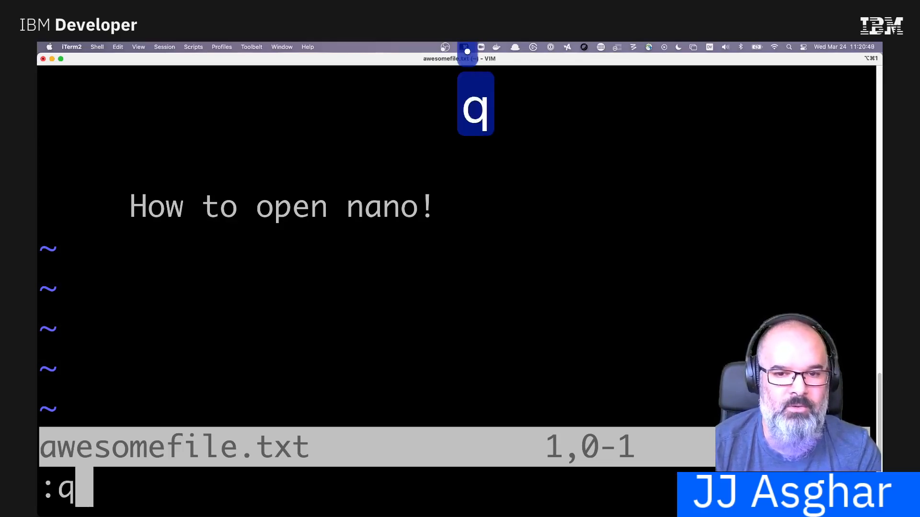